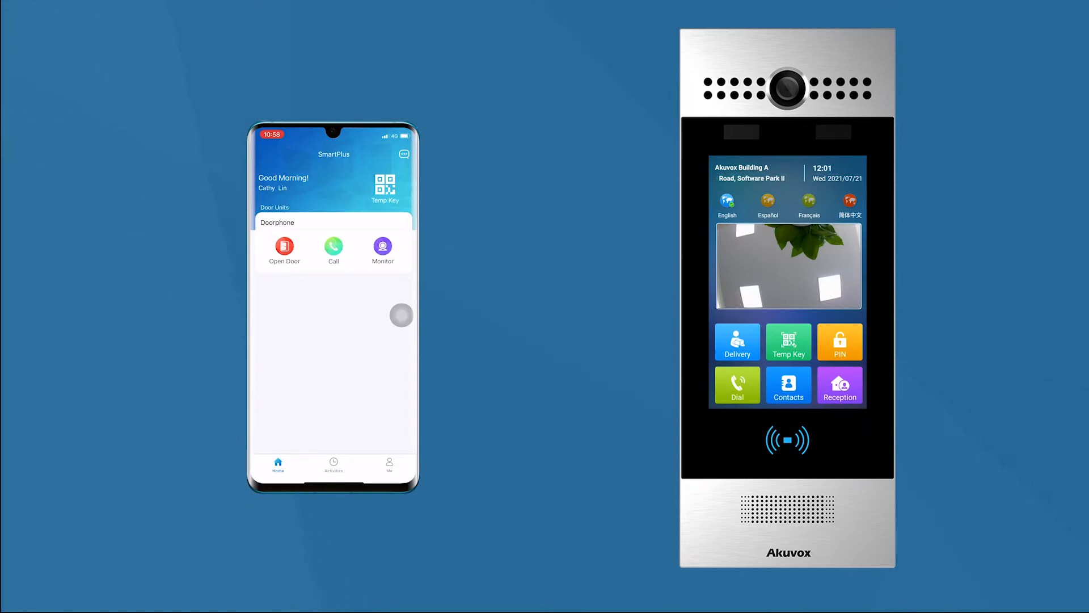
- Release a doorphone relay from the Open Door list on the Home tab
{"action": "left_click", "coordinate": [283, 251]}
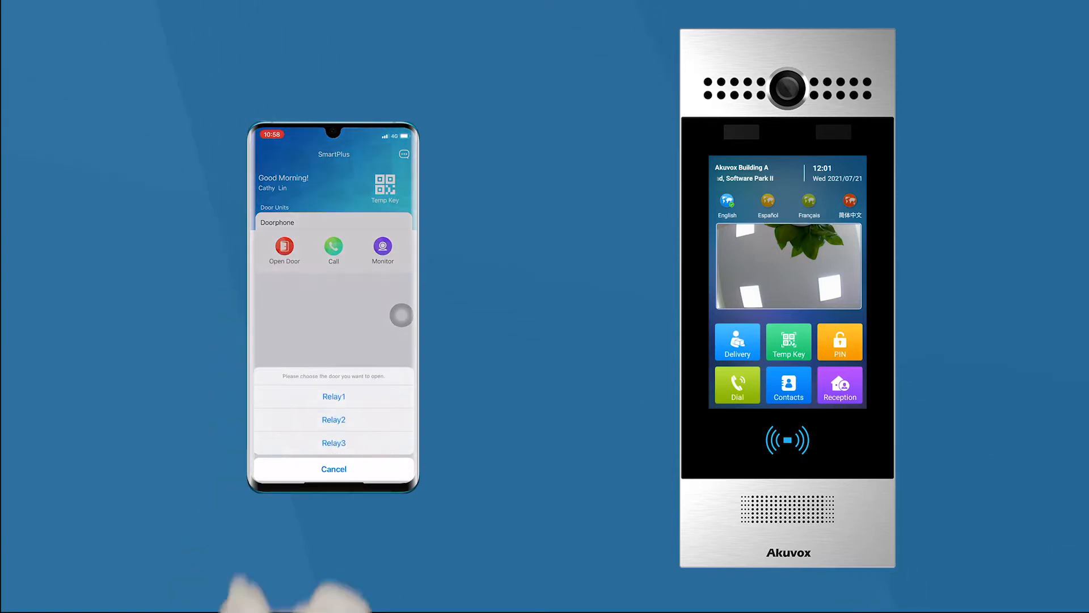
{"action": "left_click", "coordinate": [333, 396]}
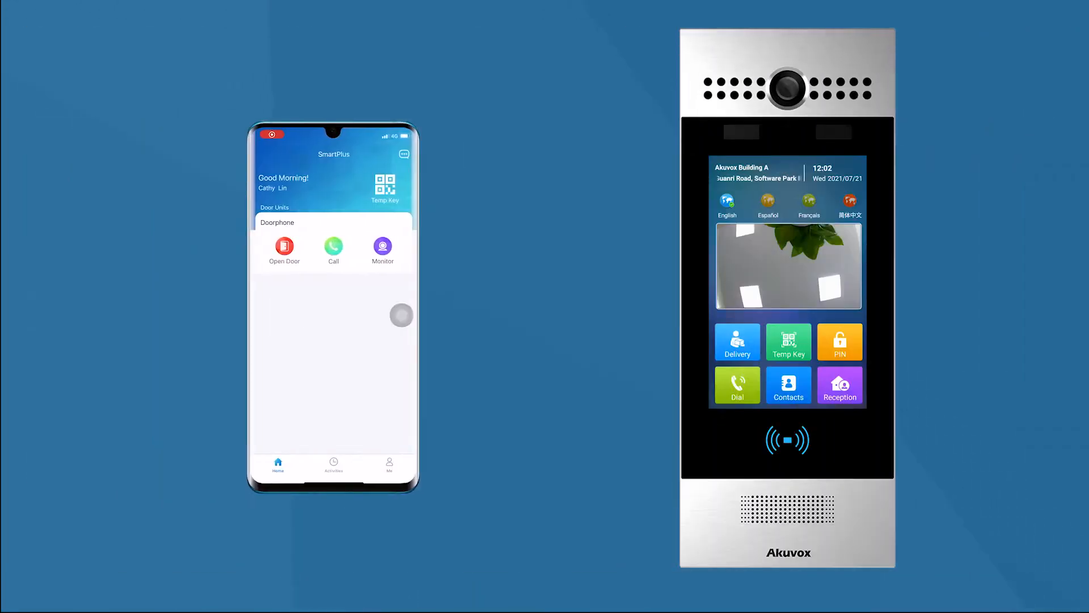
{"action": "left_click", "coordinate": [789, 386]}
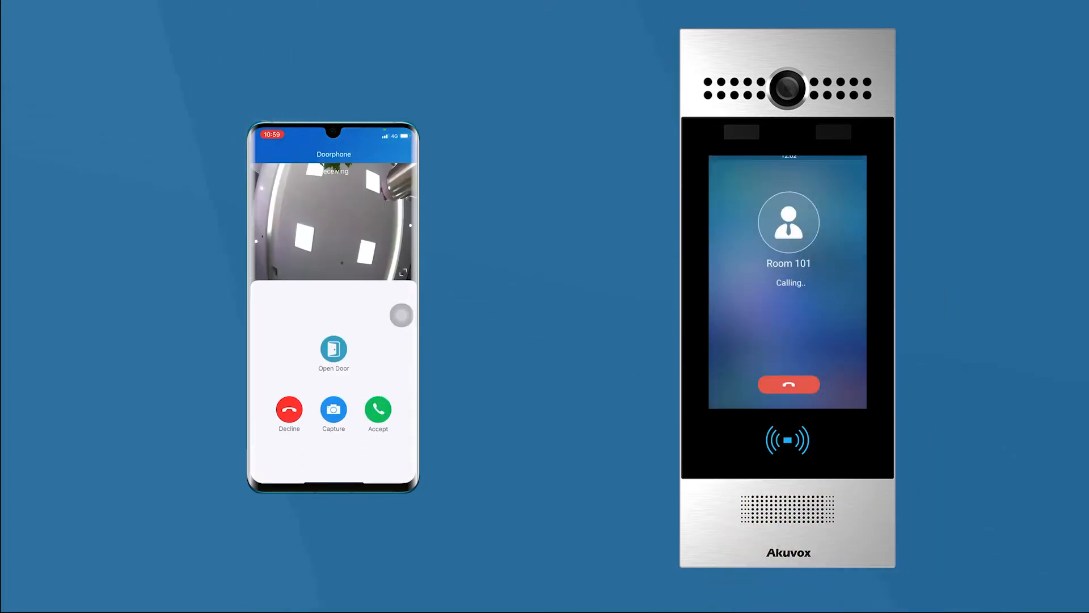
- Accept the Room 101 doorphone call and release a relay from Open Door
{"action": "left_click", "coordinate": [377, 409]}
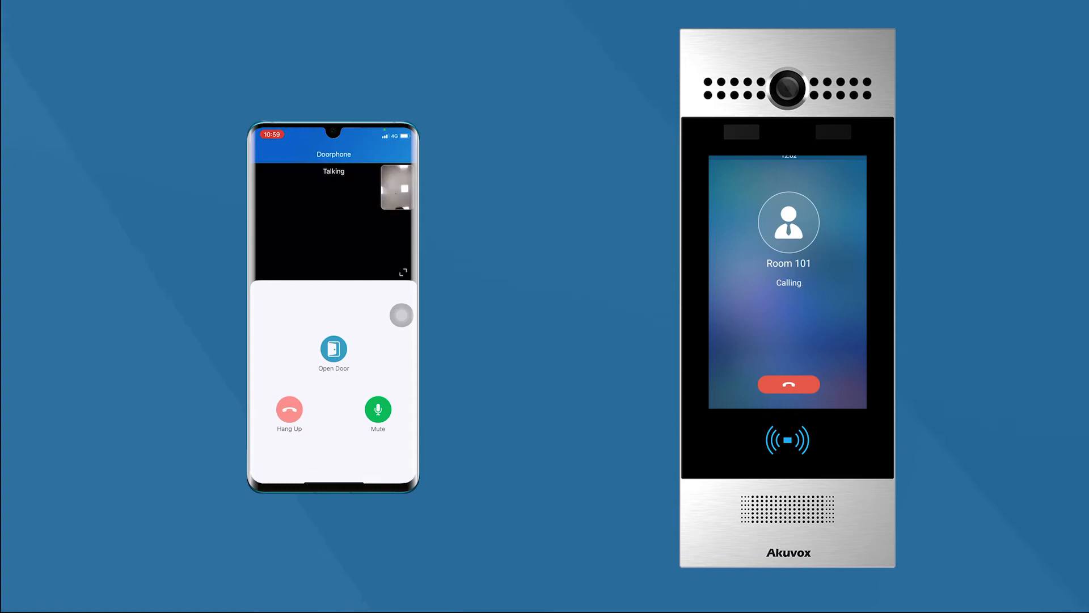
{"action": "left_click", "coordinate": [333, 347]}
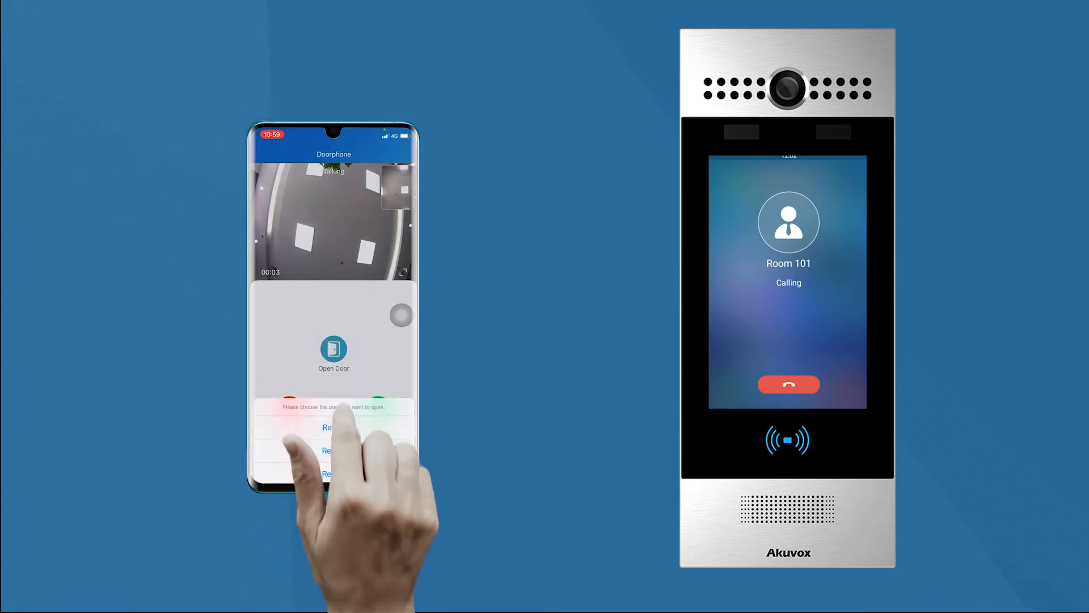
{"action": "left_click", "coordinate": [333, 427]}
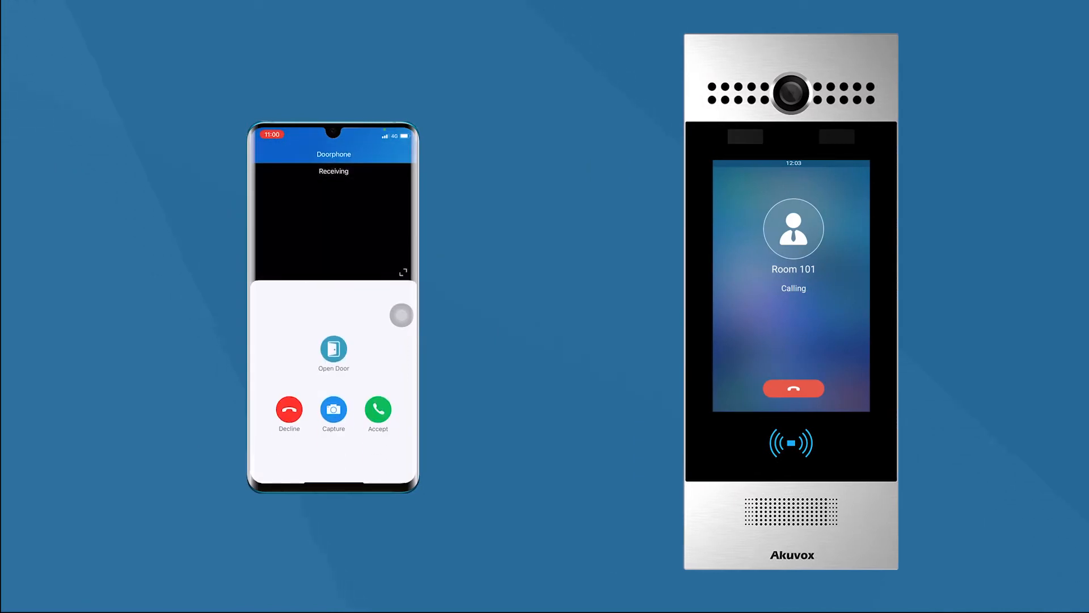
- Open the Relay1 door from the ringing Room 101 call screen
{"action": "left_click", "coordinate": [378, 407]}
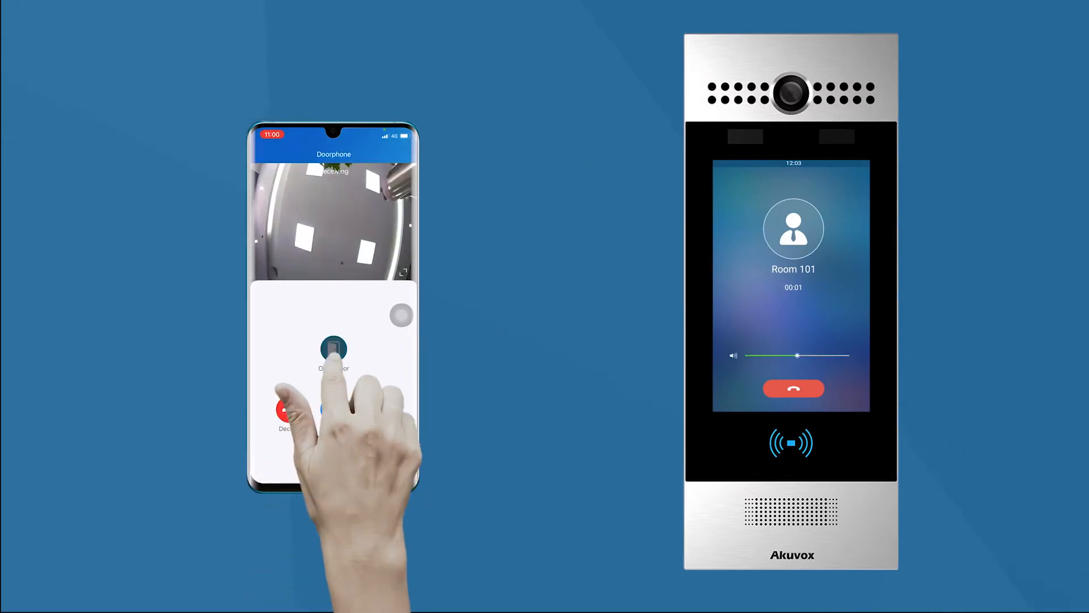
{"action": "left_click", "coordinate": [334, 347]}
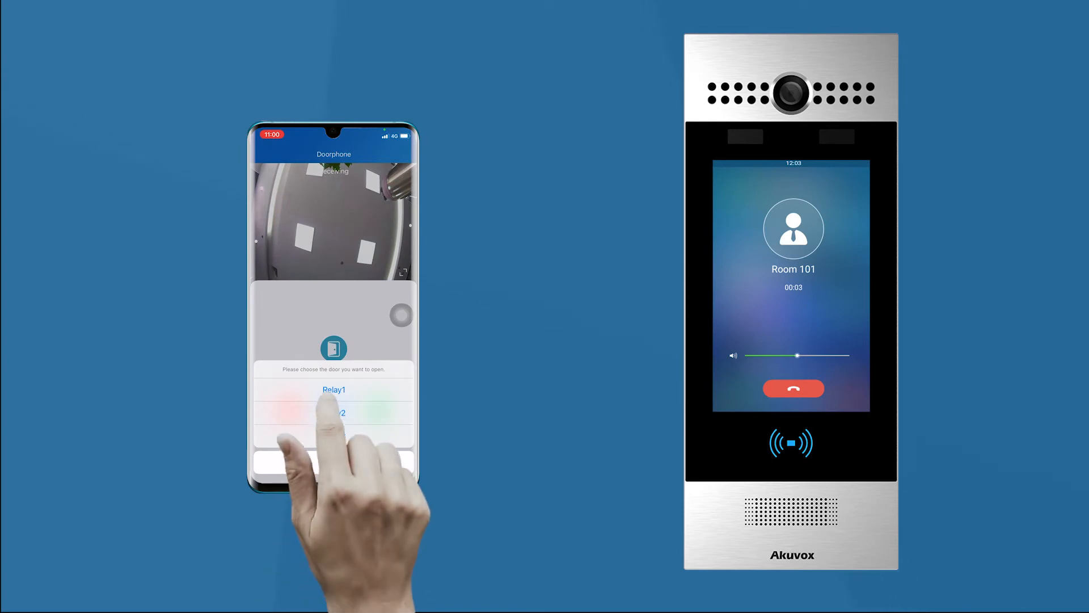
{"action": "left_click", "coordinate": [334, 389]}
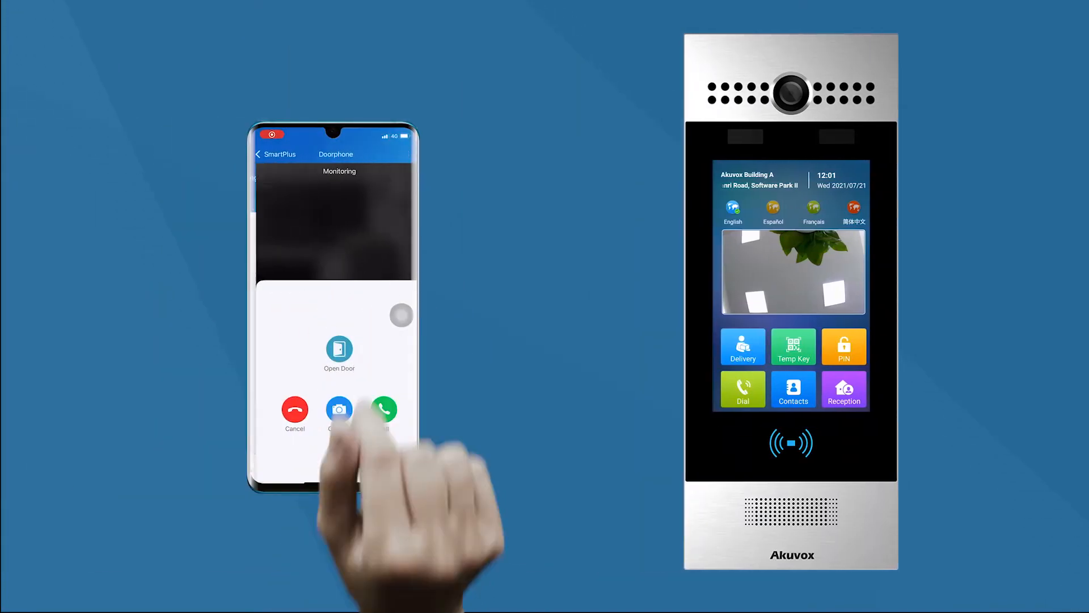
- Release the Relay2 door from Open Door in the monitoring view
{"action": "left_click", "coordinate": [338, 350]}
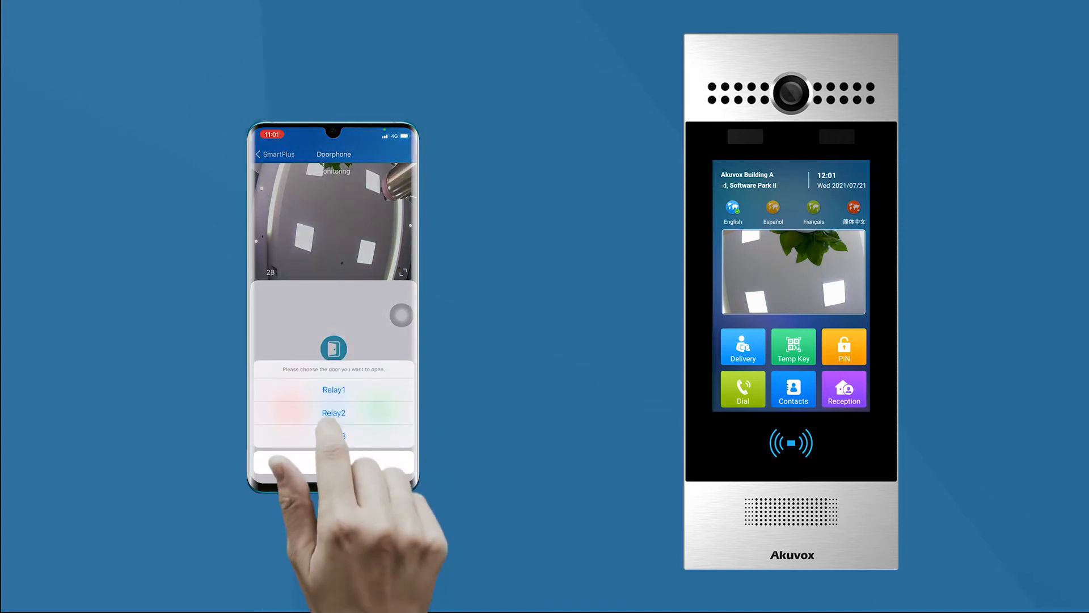
{"action": "left_click", "coordinate": [333, 412]}
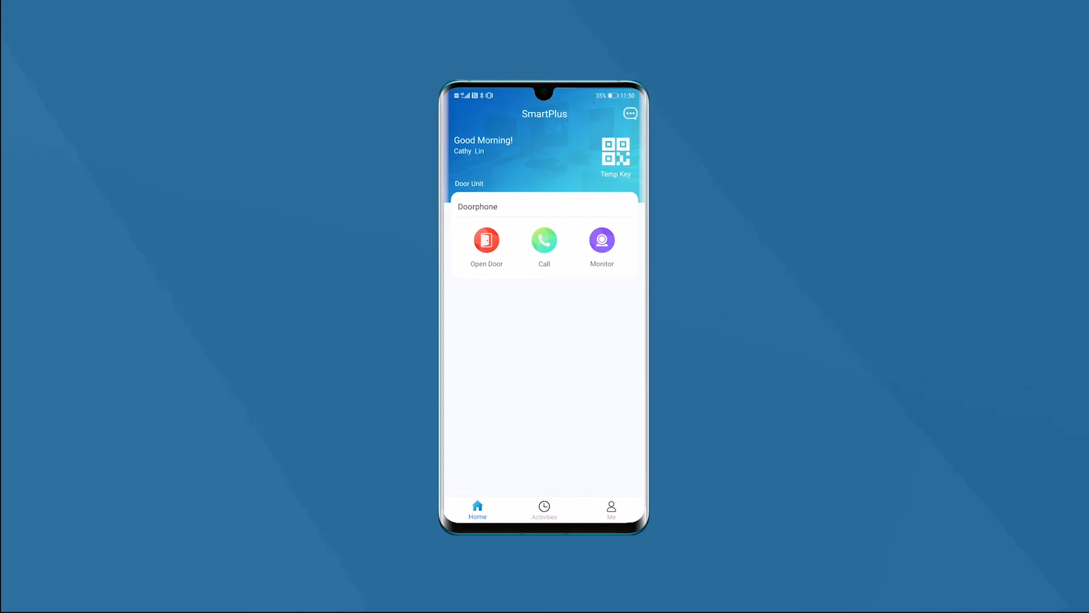
- Switch on the NFC Unlock toggle under Me > Authorization
{"action": "left_click", "coordinate": [610, 507]}
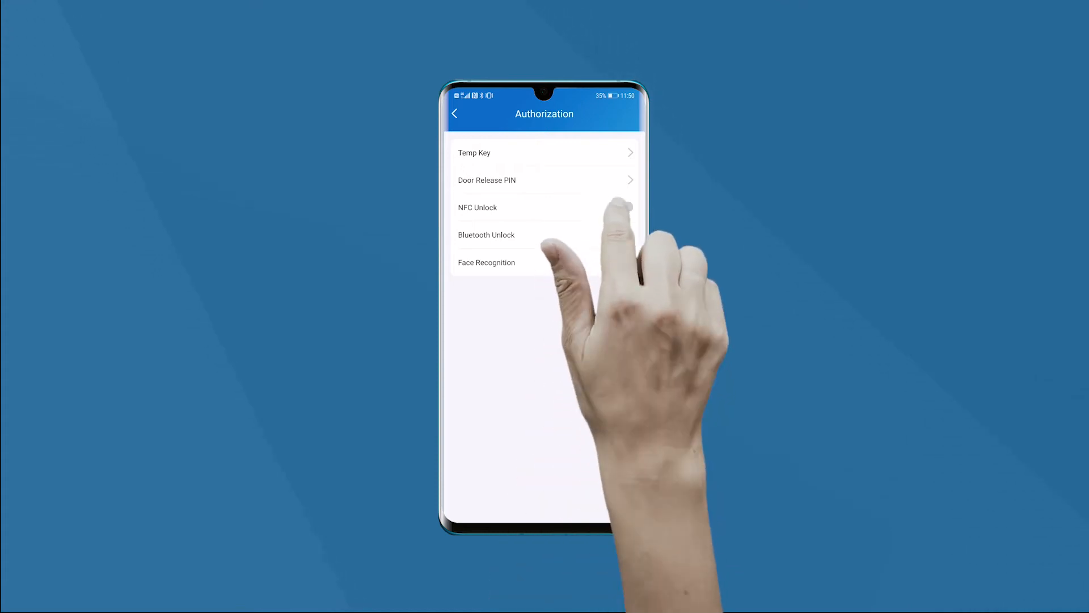
{"action": "left_click", "coordinate": [621, 207]}
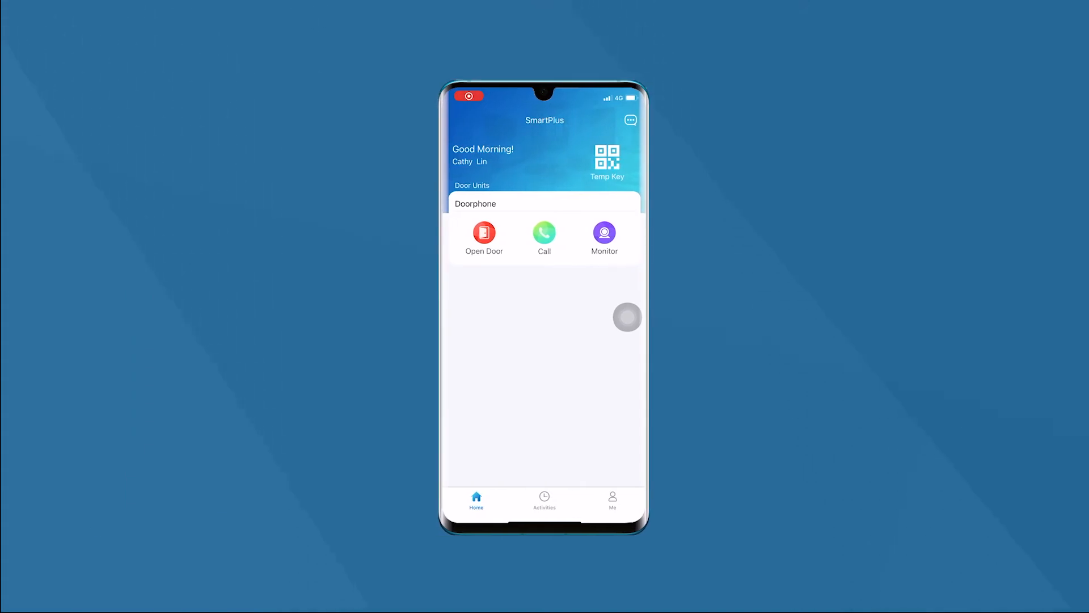
- Switch on the Bluetooth Unlock toggle under Me > Authorization
{"action": "left_click", "coordinate": [612, 499]}
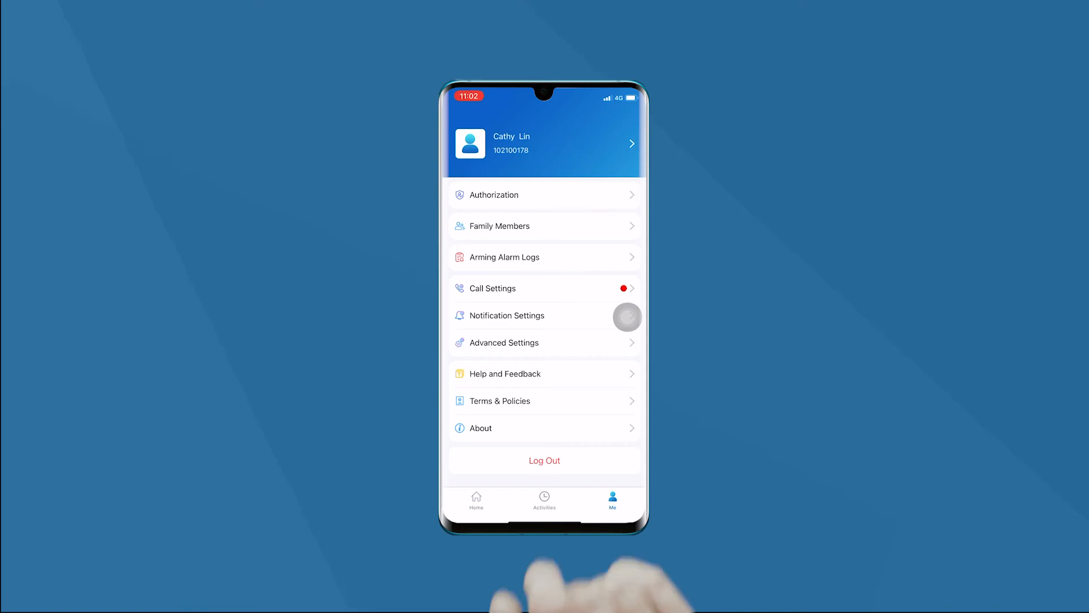
{"action": "left_click", "coordinate": [492, 195]}
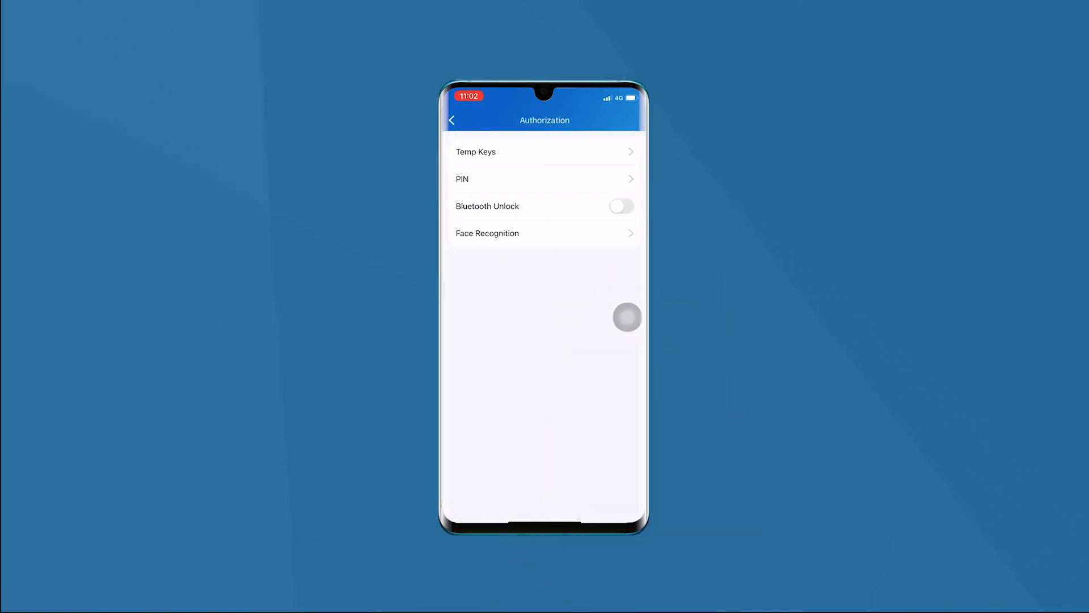
{"action": "left_click", "coordinate": [620, 206]}
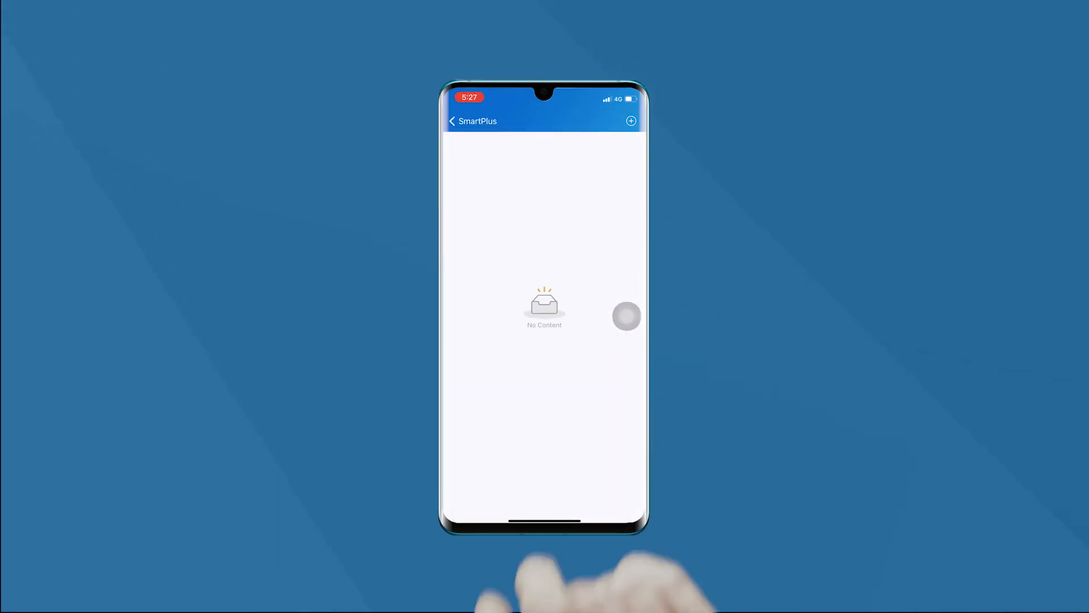
- Add temp key 'Evelyn' repeating weekly on Saturdays, 08:00–17:00, and submit it
{"action": "left_click", "coordinate": [631, 121]}
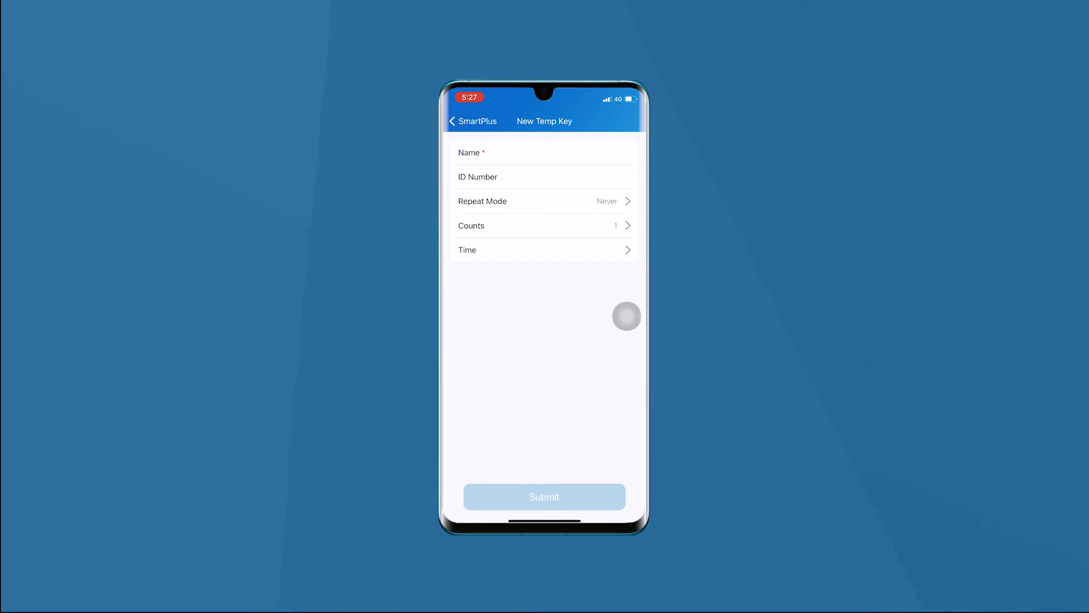
{"action": "type", "text": "Evelyn"}
{"action": "type", "text": "350623"}
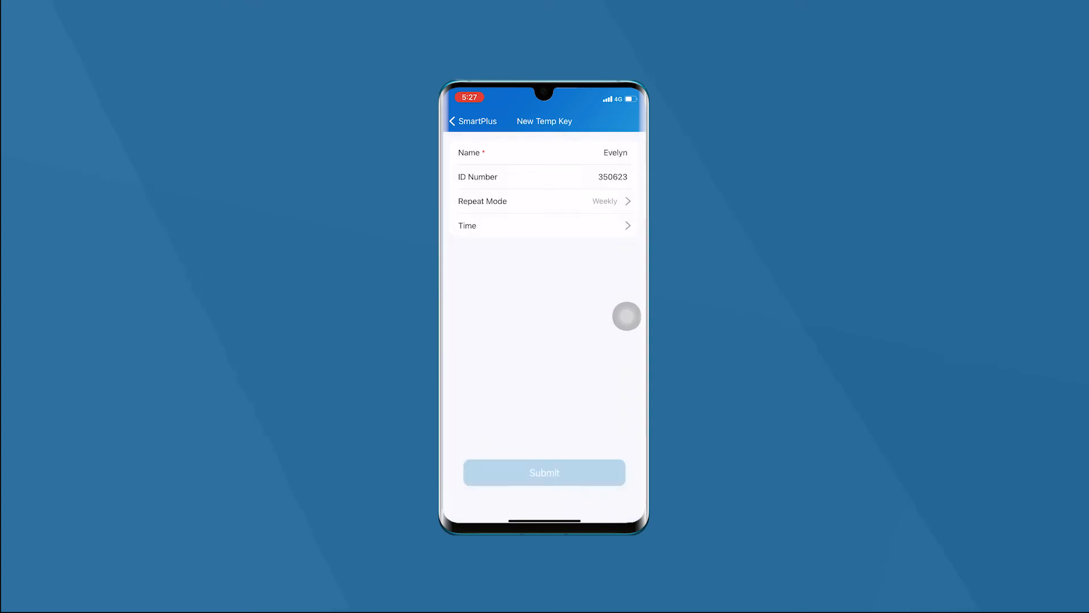
{"action": "left_click", "coordinate": [544, 225]}
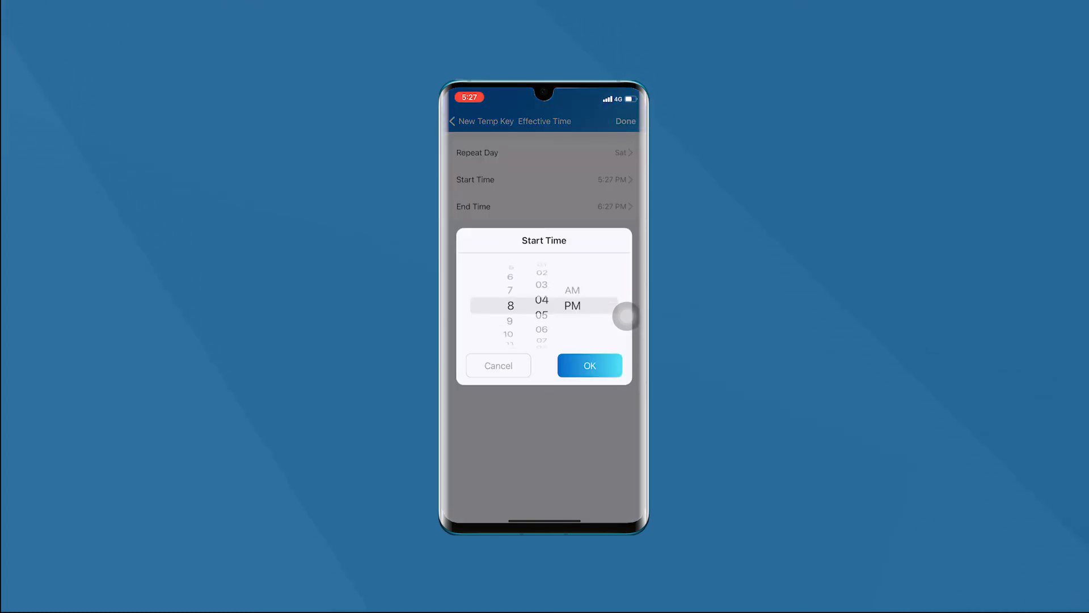
{"action": "left_click", "coordinate": [589, 366]}
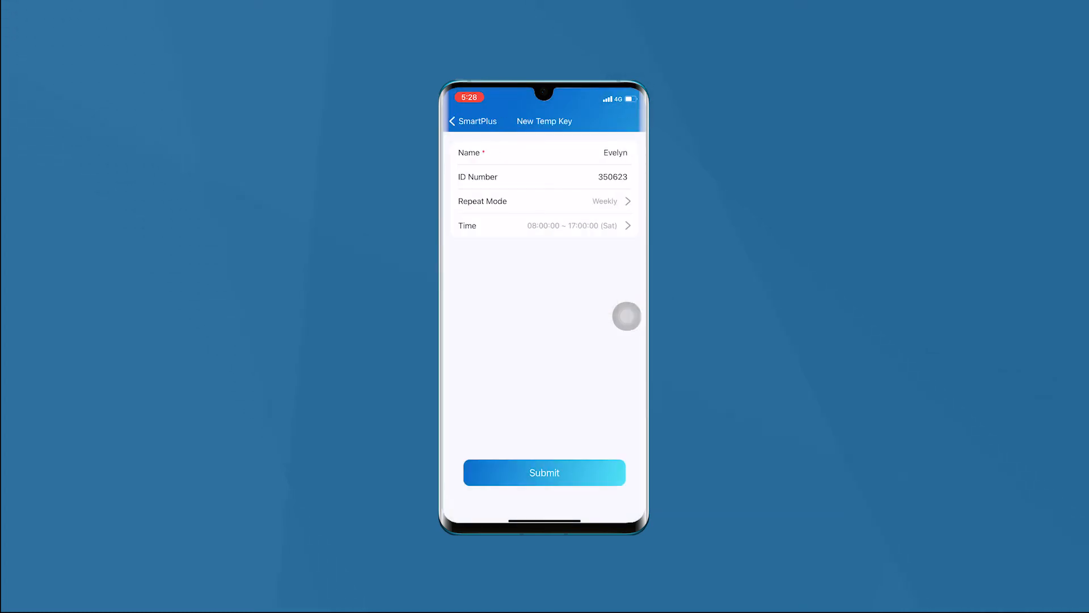
{"action": "left_click", "coordinate": [544, 473]}
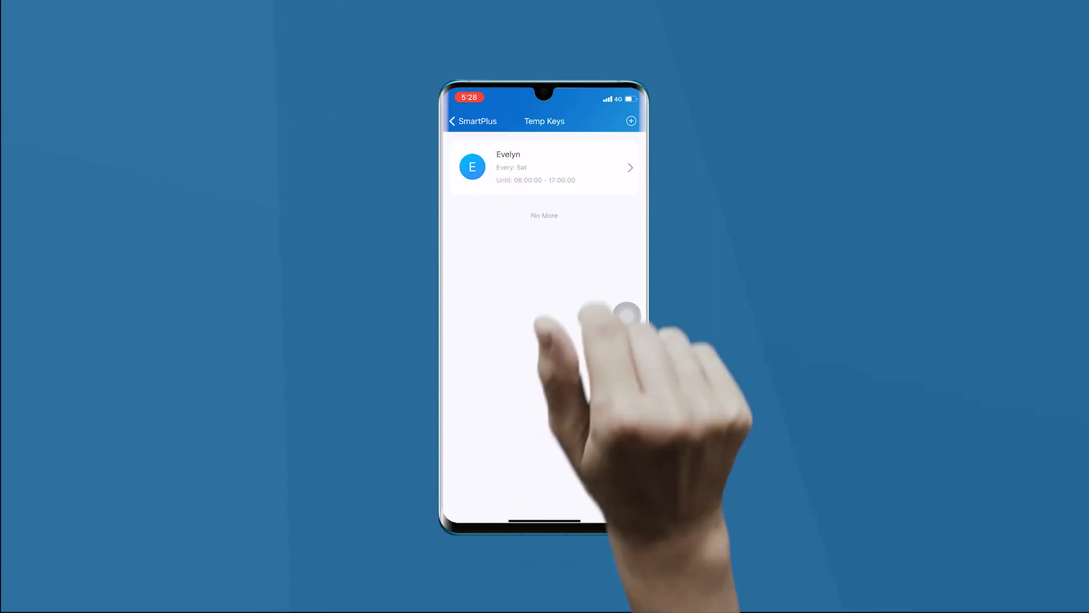
{"action": "left_click", "coordinate": [544, 167]}
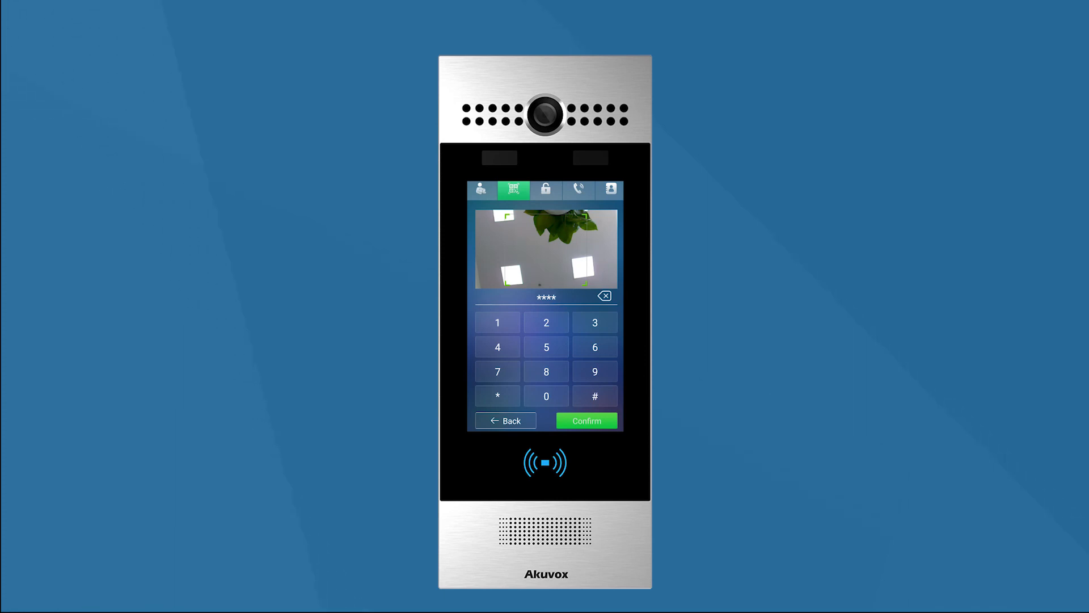
- Confirm the four-digit temp key code on the door unit's keypad
{"action": "left_click", "coordinate": [604, 296]}
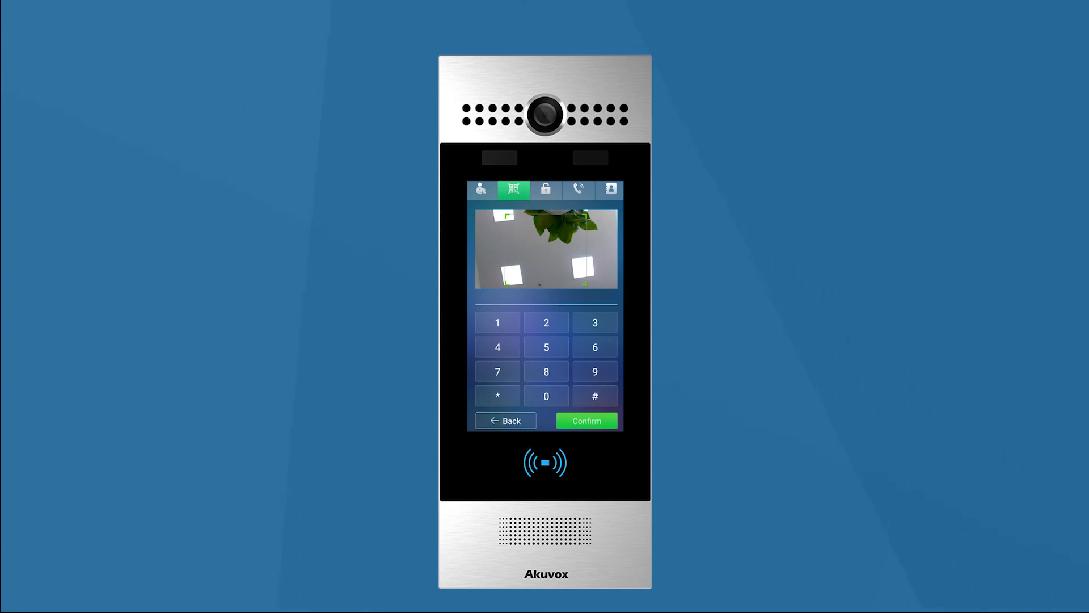